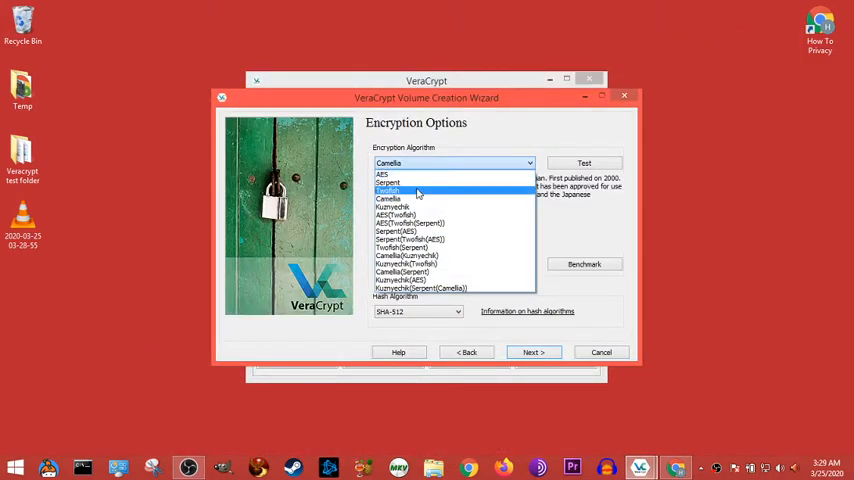
Step: Choose Camellia from the wizard's Encryption Algorithm dropdown
click(388, 198)
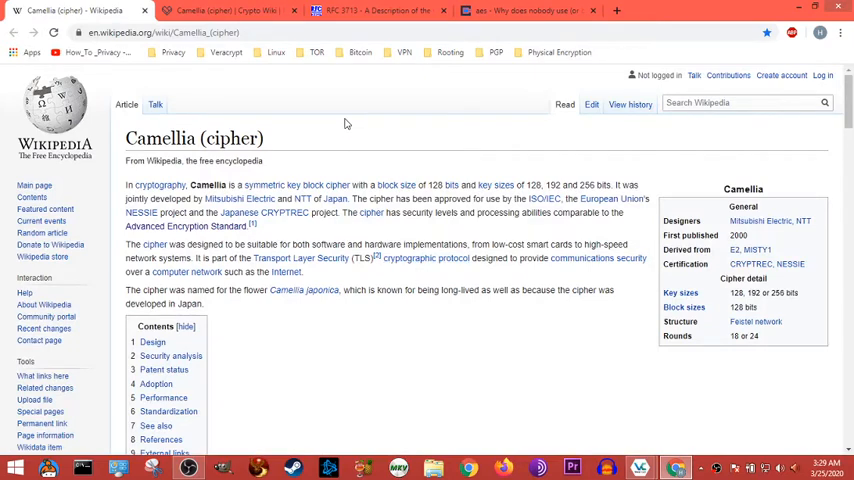
mouse_move(240, 199)
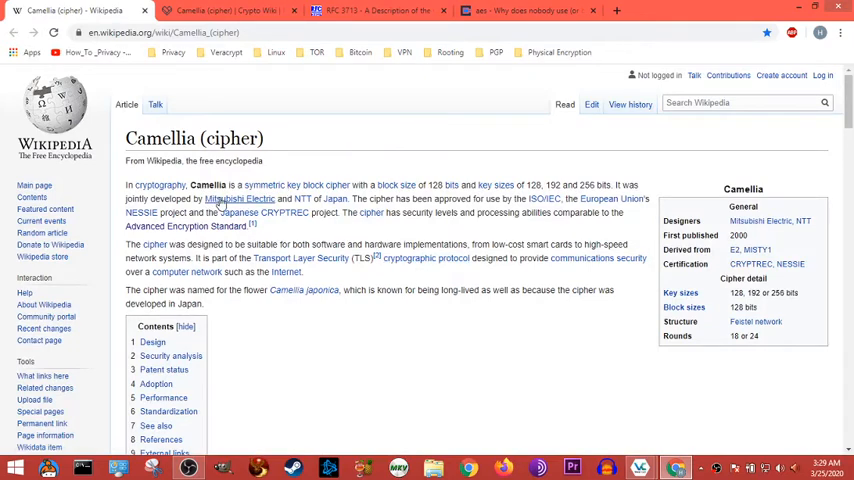
mouse_move(334, 199)
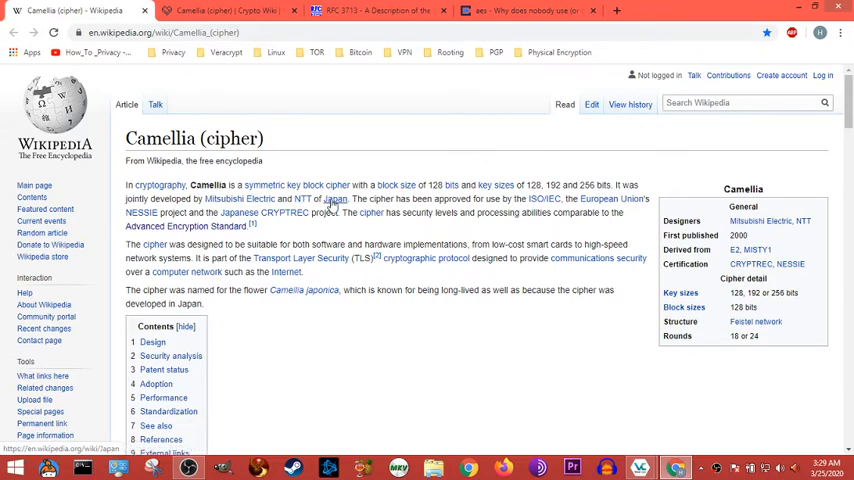
mouse_move(352, 170)
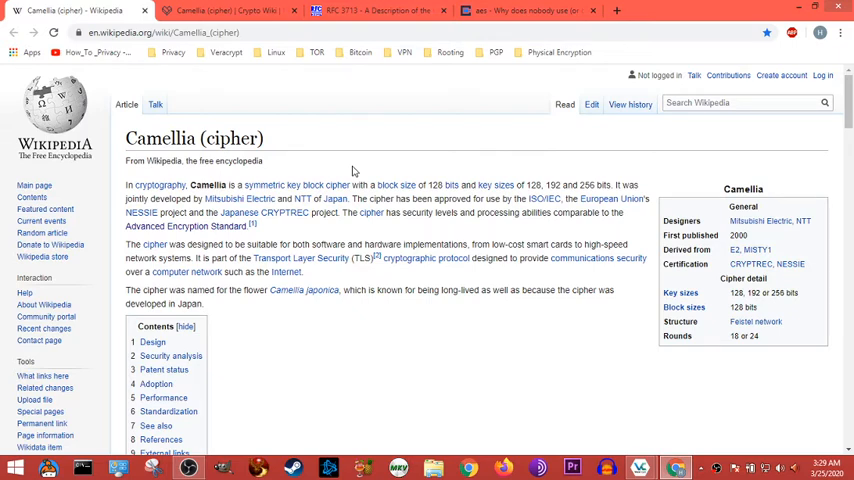
mouse_move(354, 171)
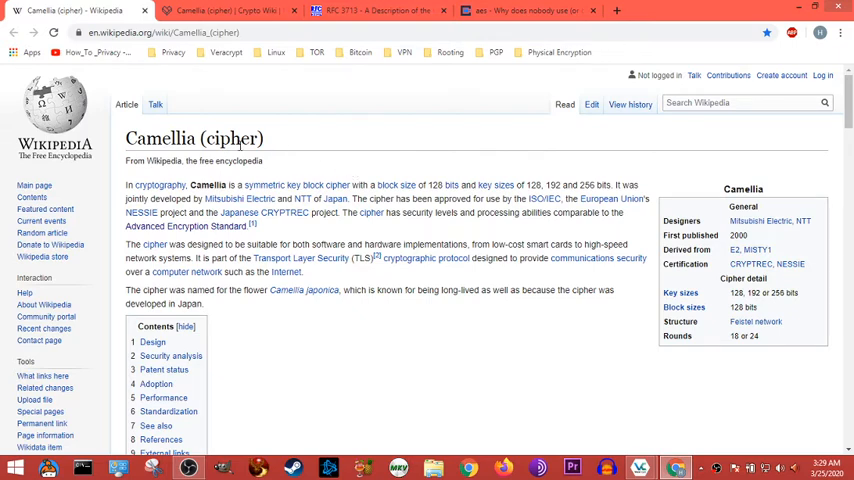
mouse_move(639, 467)
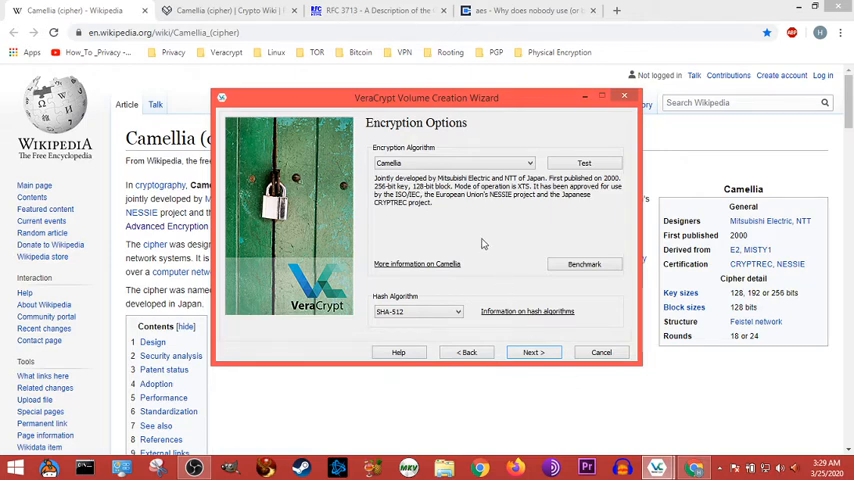
mouse_move(477, 393)
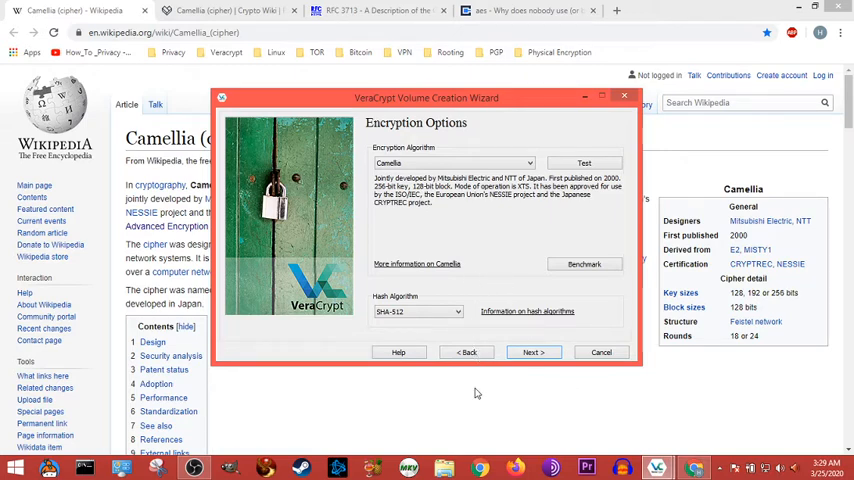
Step: Bring the Camellia research page to front and scroll through its security analysis
click(601, 352)
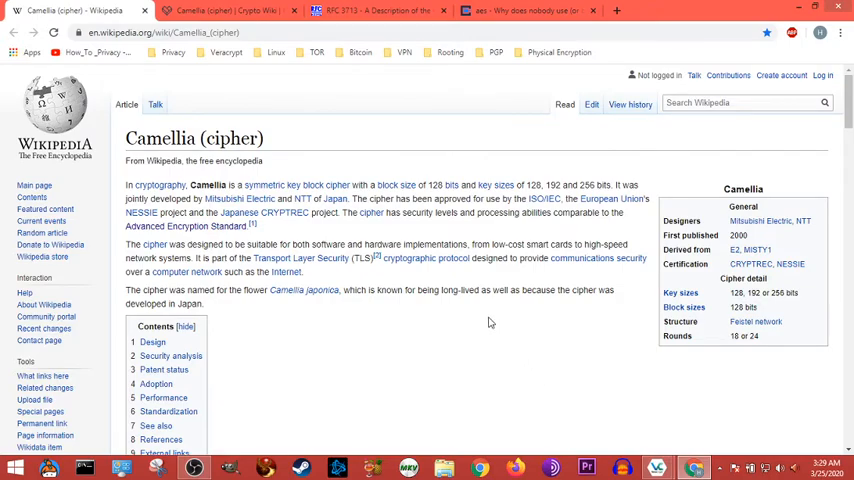
scroll(down, 3)
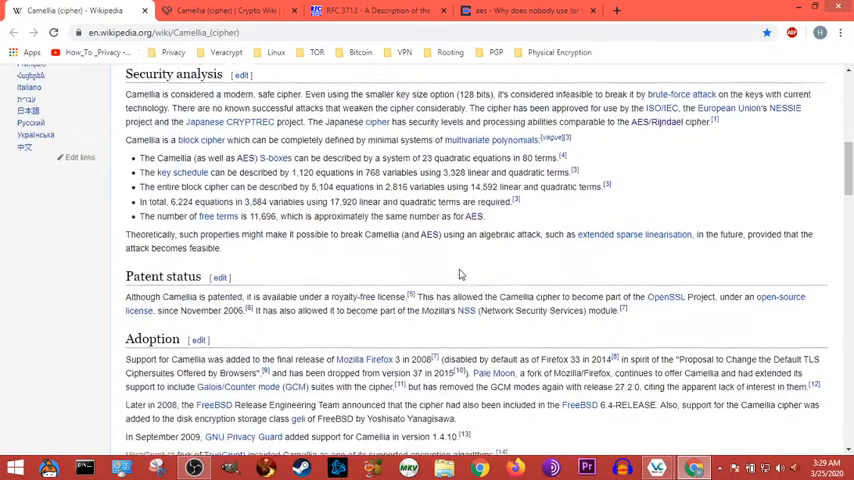
scroll(up, 3)
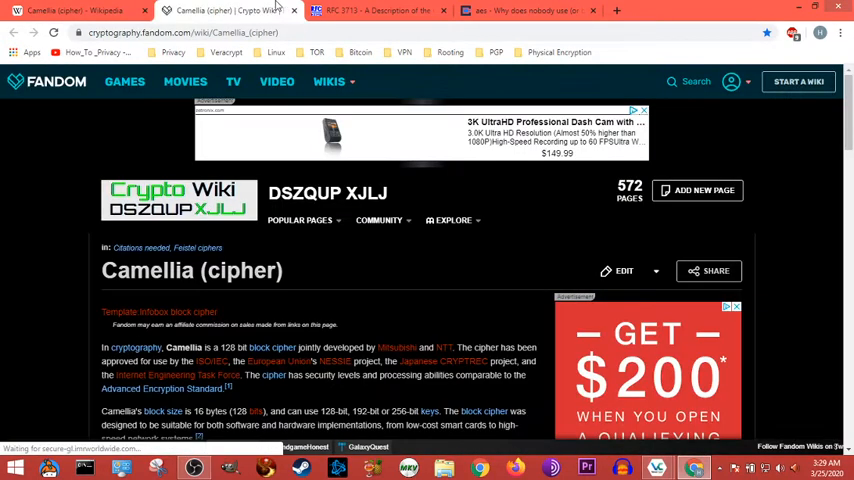
scroll(down, 3)
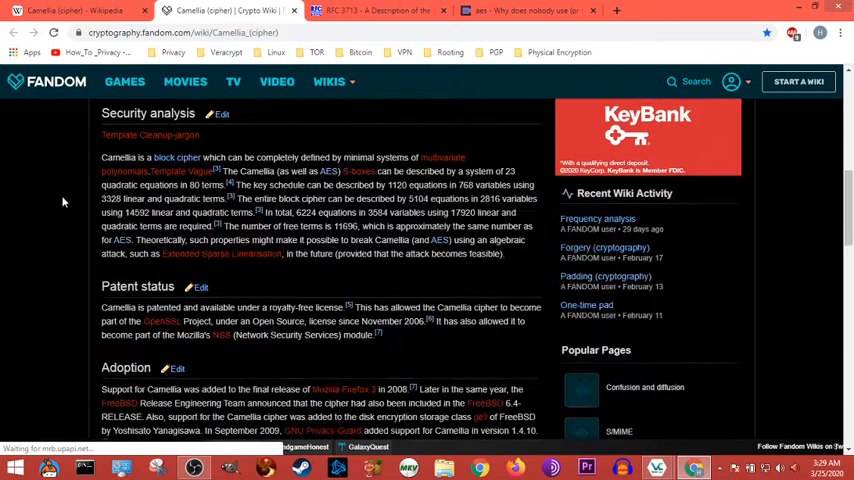
Step: View the Stack Exchange question on why nobody uses Camellia, then return to Wikipedia
click(512, 11)
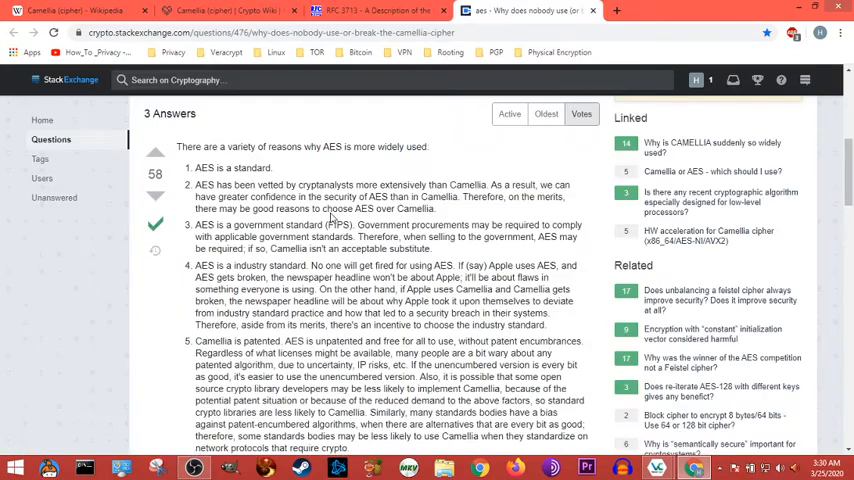
click(85, 10)
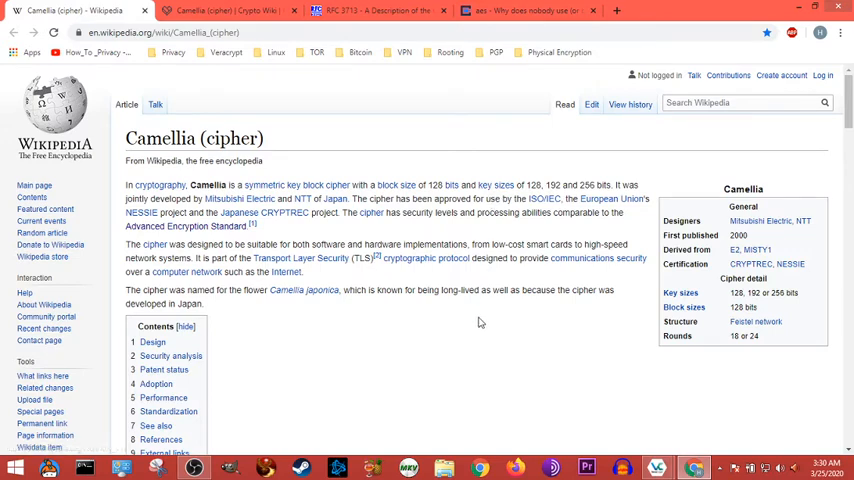
mouse_move(438, 321)
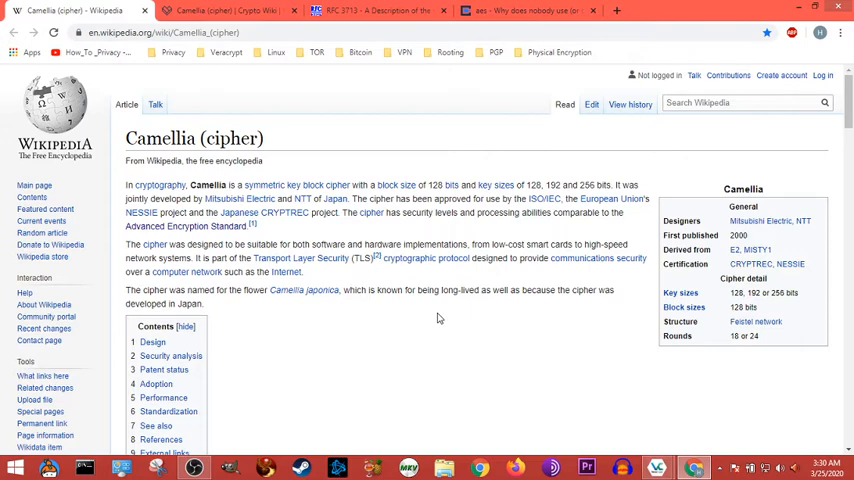
mouse_move(438, 318)
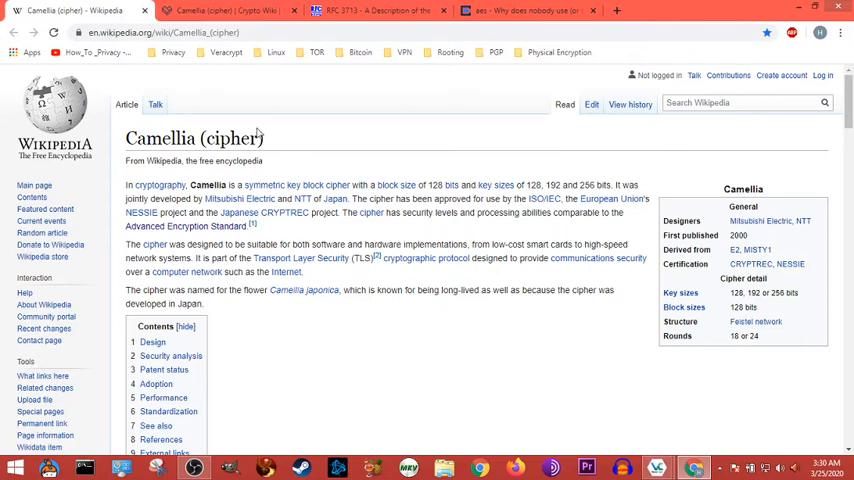
mouse_move(340, 176)
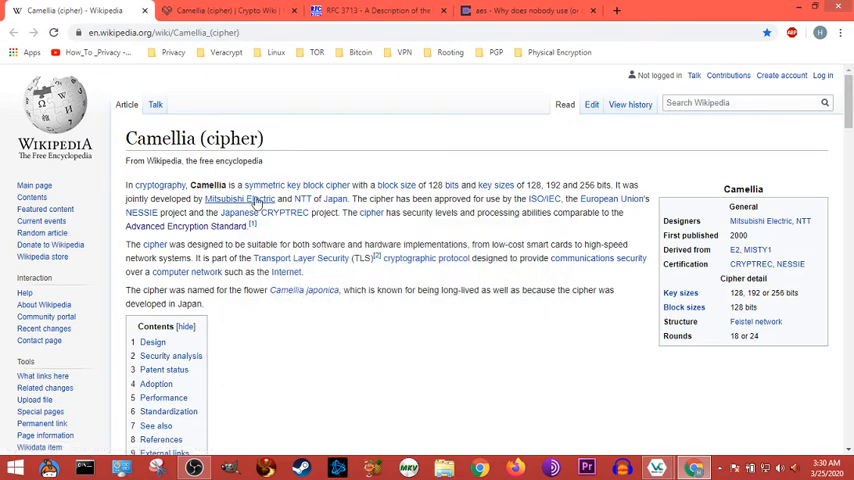
mouse_move(303, 198)
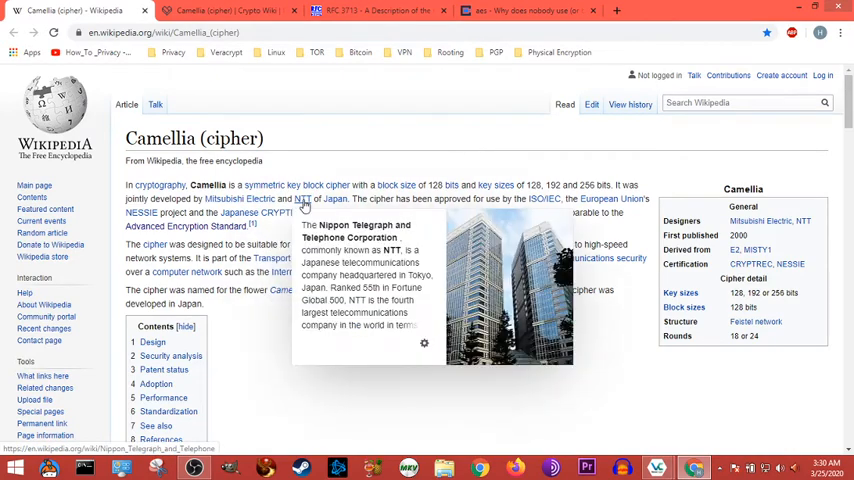
mouse_move(364, 127)
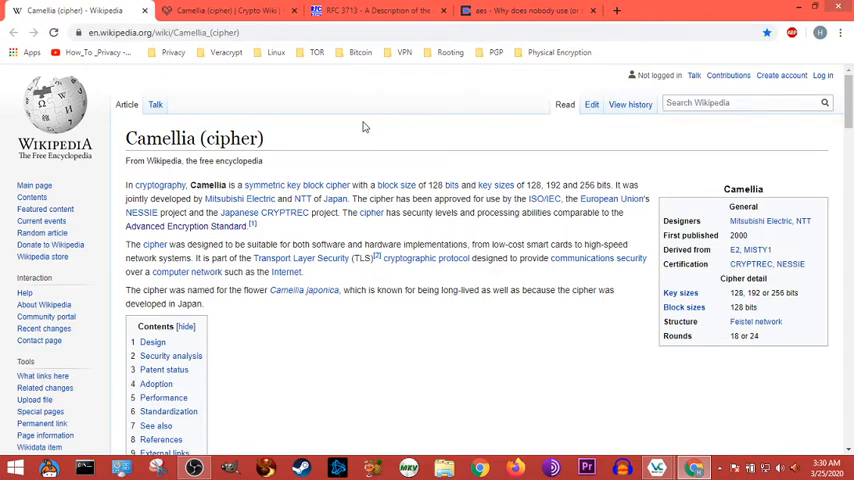